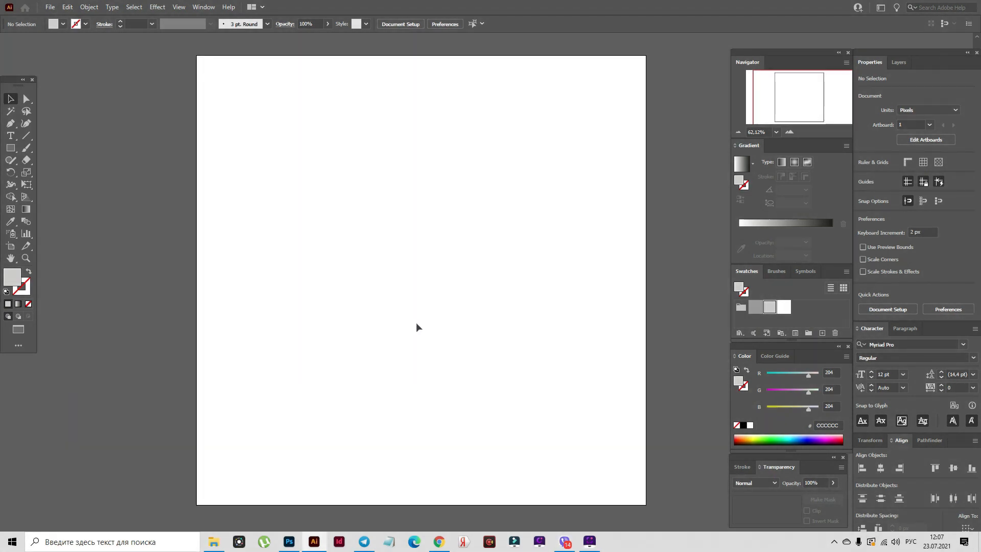
{"action": "mouse_move", "coordinate": [769, 307]}
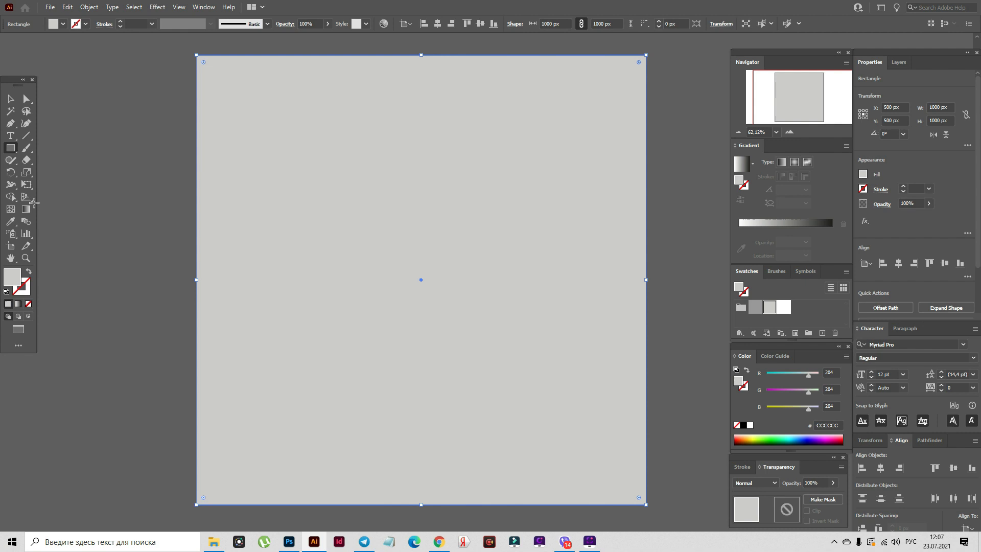
Choose a different shape from the shape tool flyout
{"action": "left_click", "coordinate": [86, 235]}
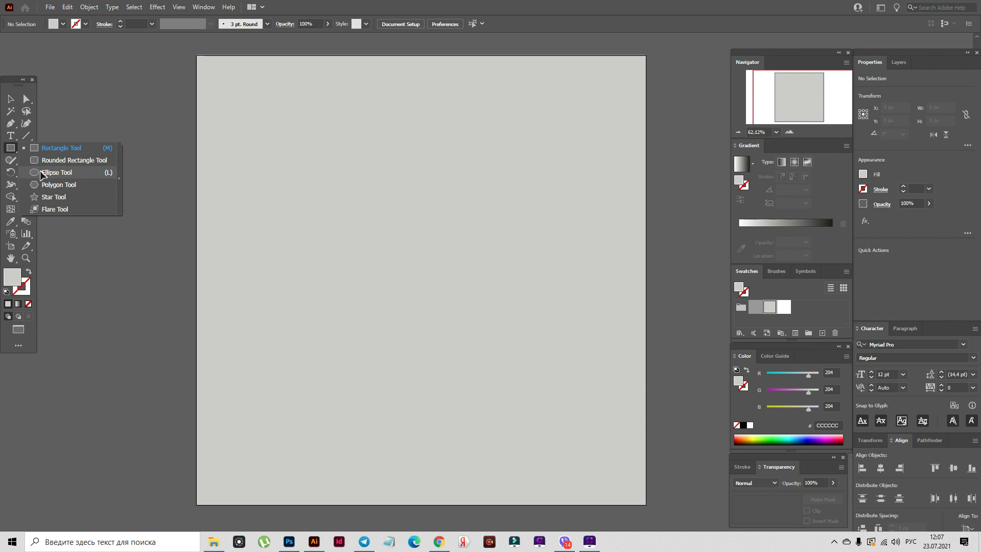
Draw a small gradient circle near the top-left and place a copy further right
{"action": "left_click", "coordinate": [56, 172]}
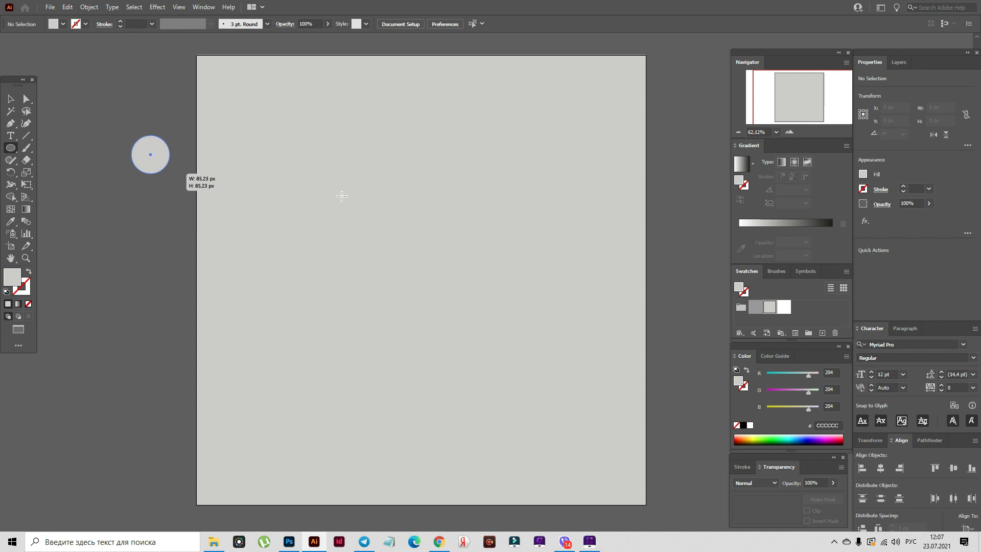
{"action": "left_click_drag", "start_coordinate": [125, 134], "coordinate": [178, 175]}
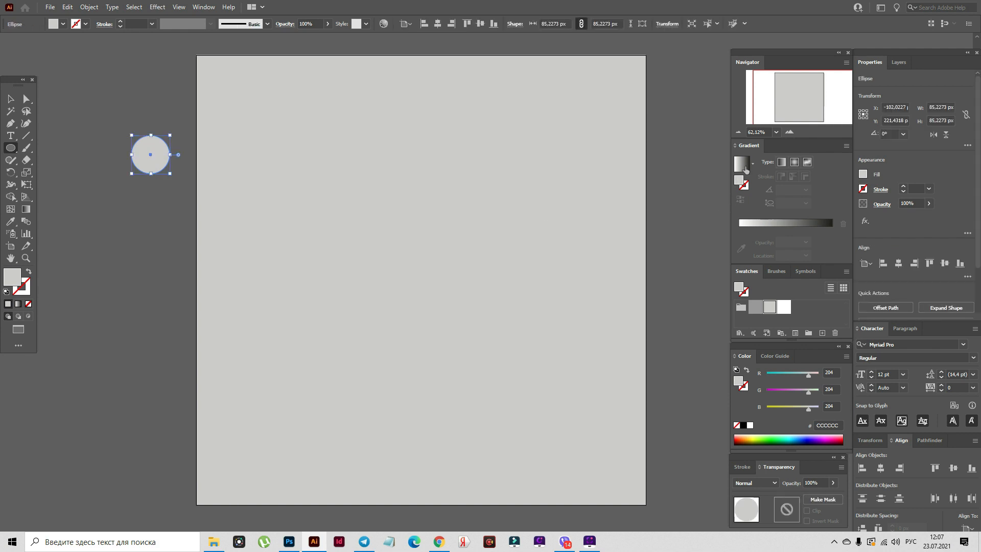
{"action": "mouse_move", "coordinate": [742, 167]}
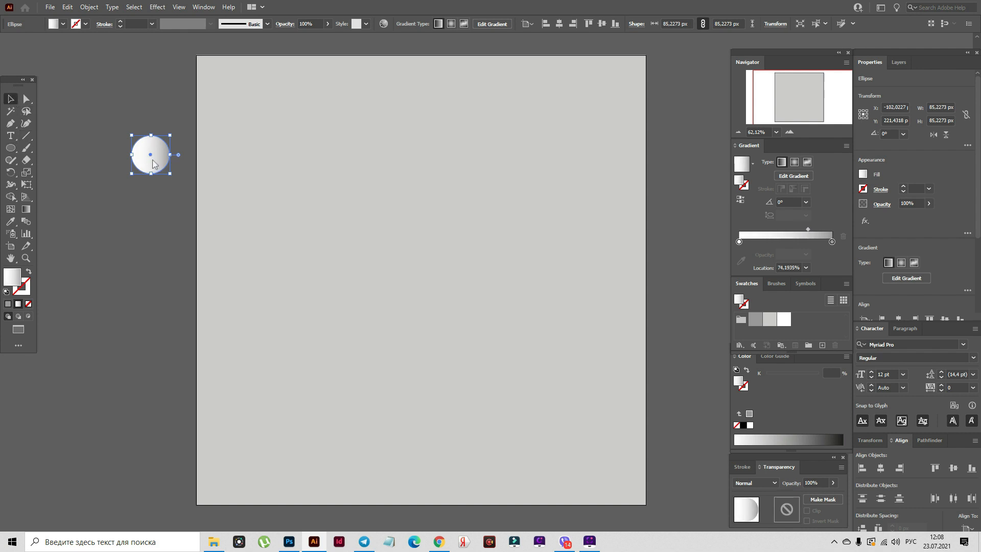
{"action": "left_click_drag", "start_coordinate": [154, 154], "coordinate": [256, 123]}
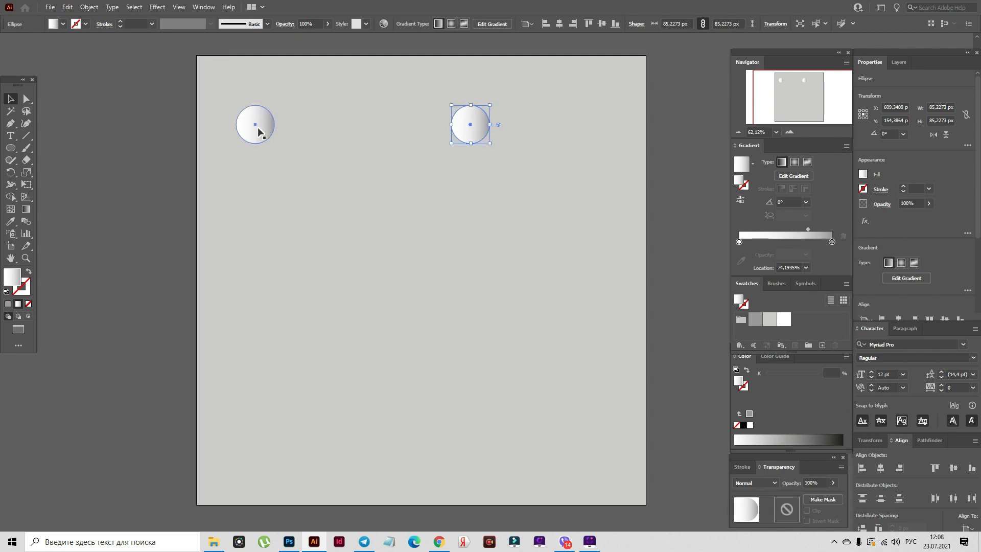
Select both circles, set Blend Options to 600 specified steps, and make the blend
{"action": "left_click", "coordinate": [88, 6]}
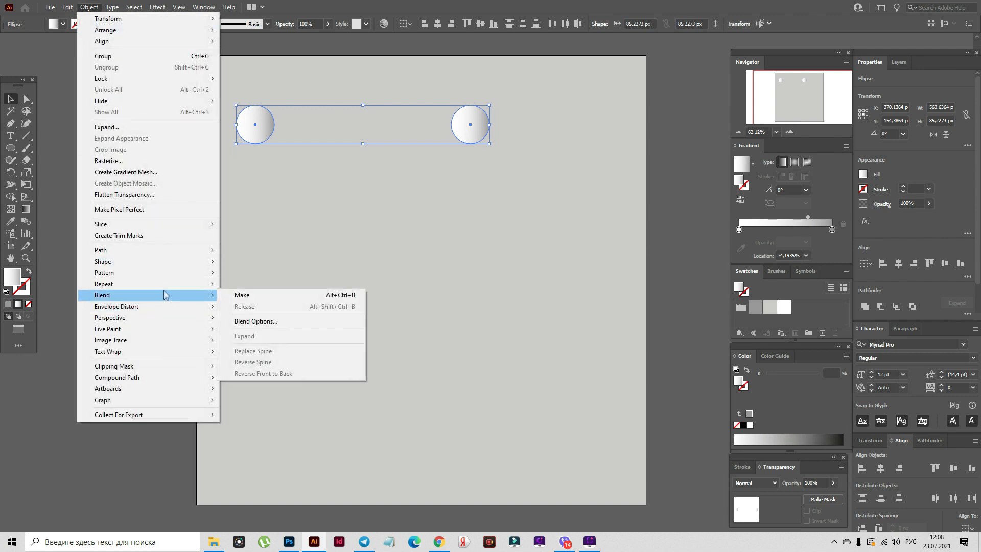
{"action": "left_click", "coordinate": [255, 320]}
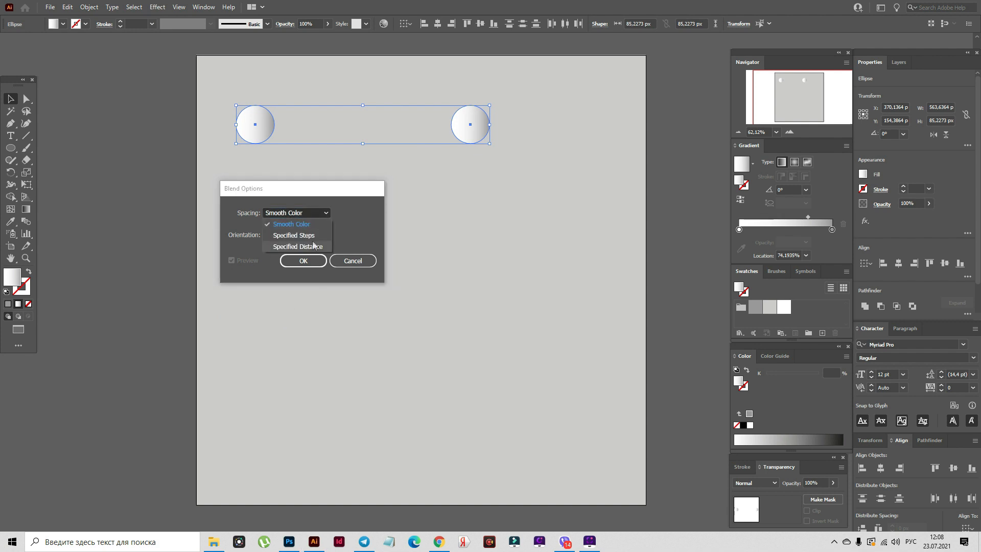
{"action": "left_click", "coordinate": [293, 234]}
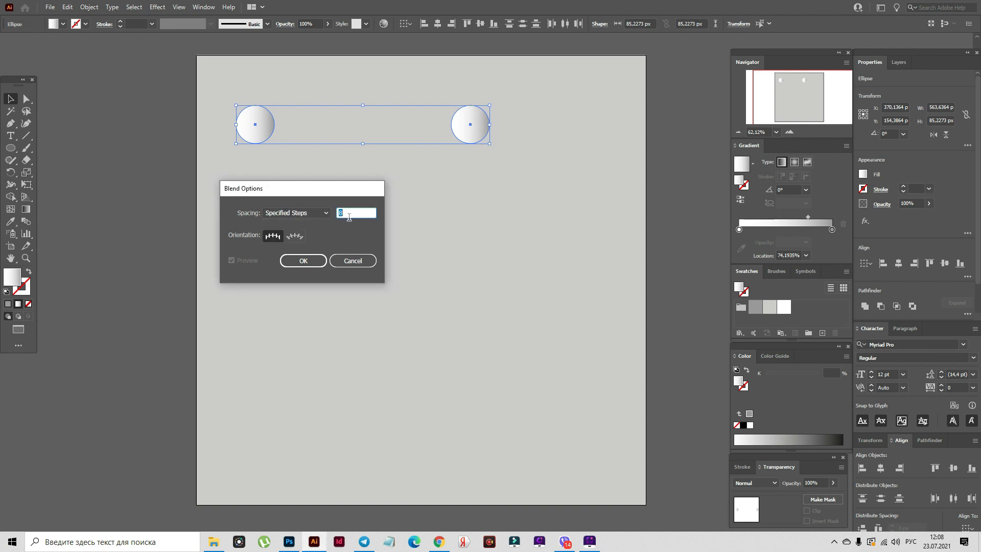
{"action": "type", "text": "600"}
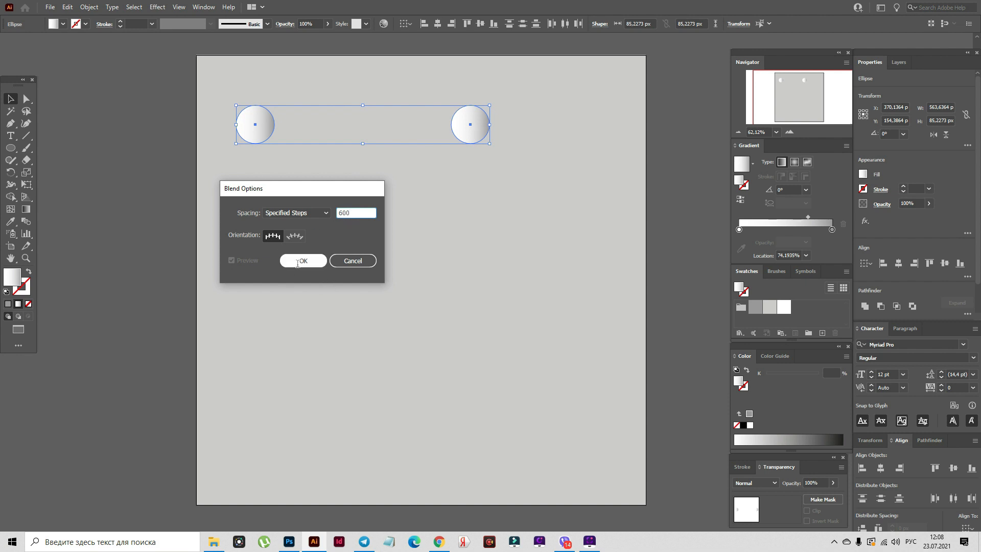
{"action": "left_click", "coordinate": [302, 260]}
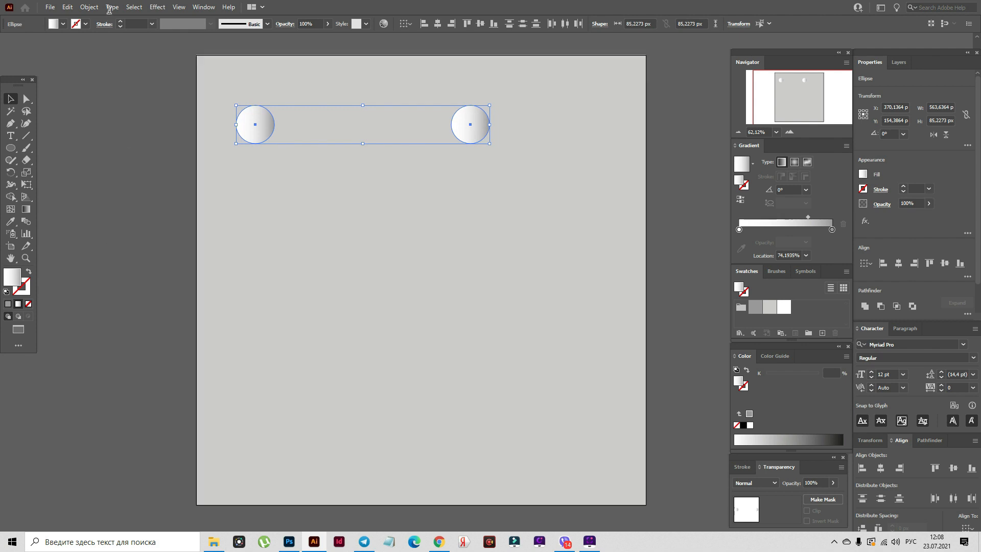
{"action": "left_click", "coordinate": [88, 7]}
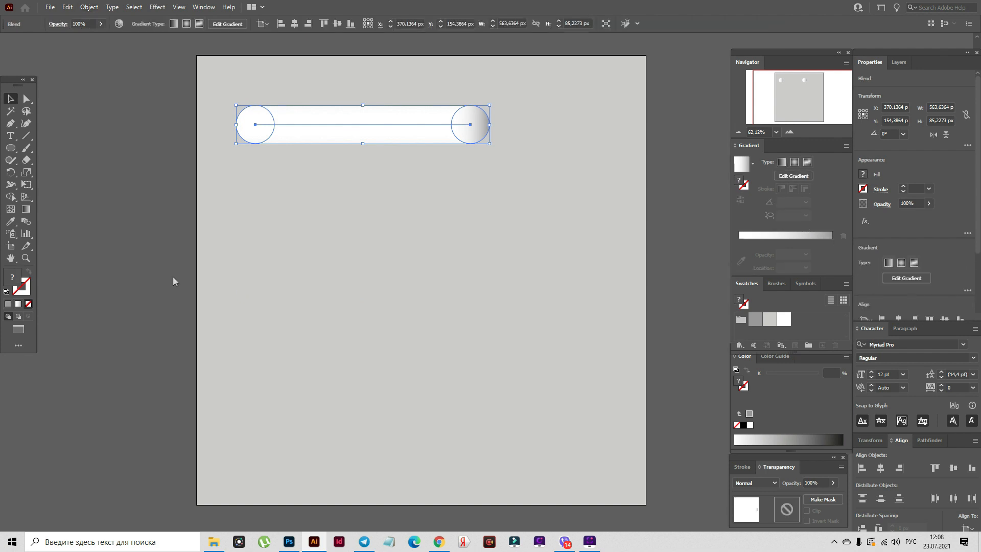
Deselect, swap to white stroke with no fill, and set Paintbrush Fidelity to Smooth
{"action": "left_click", "coordinate": [115, 291]}
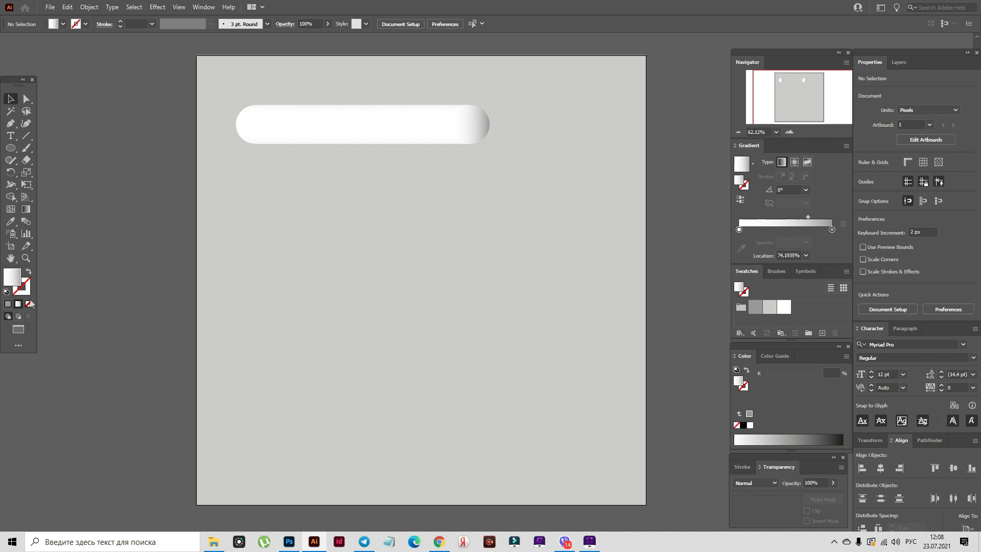
{"action": "mouse_move", "coordinate": [26, 294]}
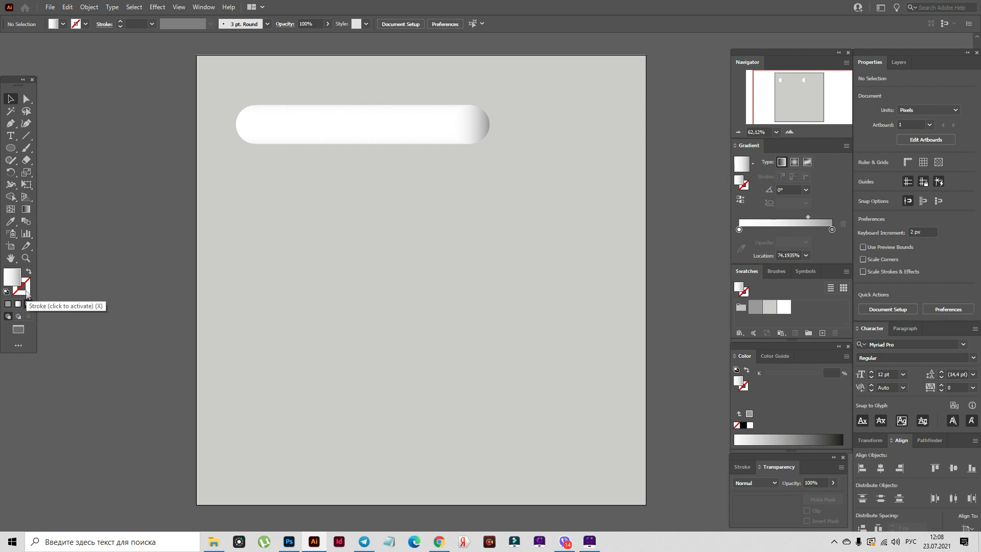
{"action": "left_click", "coordinate": [25, 286]}
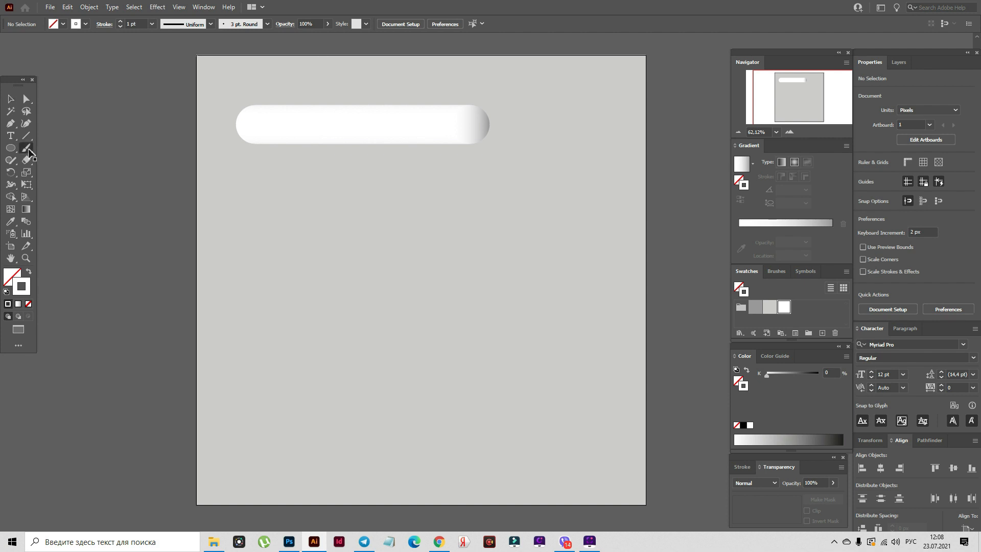
{"action": "double_click", "coordinate": [26, 147]}
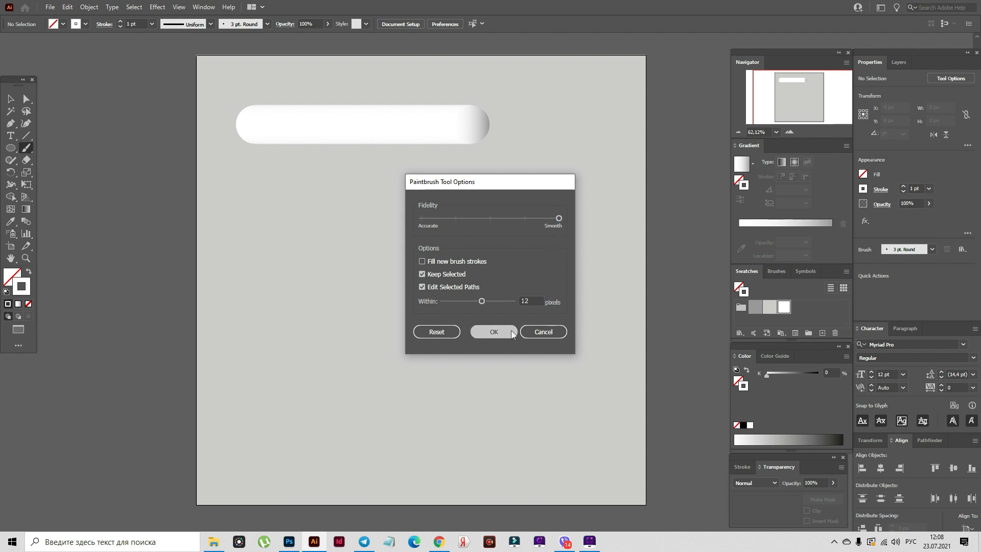
{"action": "left_click", "coordinate": [493, 332]}
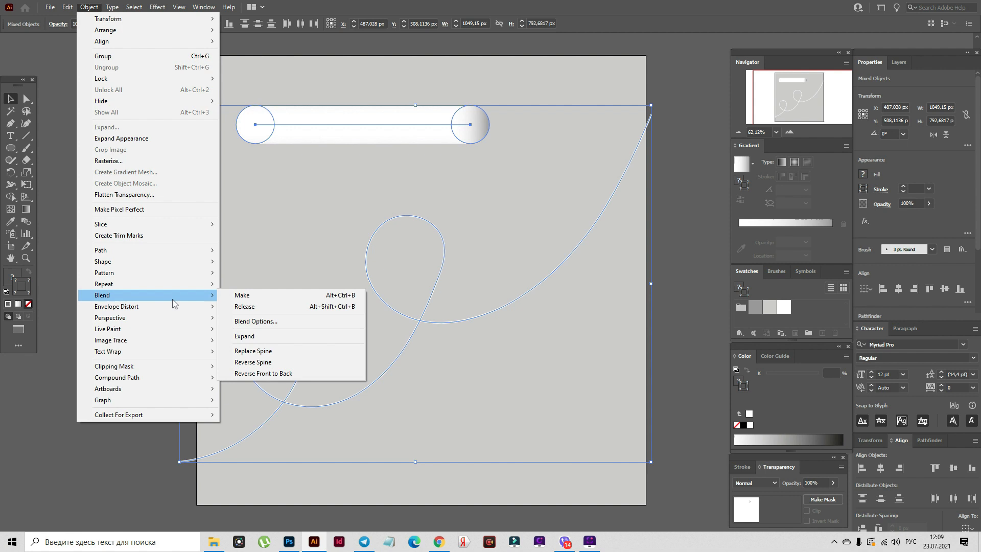
{"action": "mouse_move", "coordinate": [291, 350]}
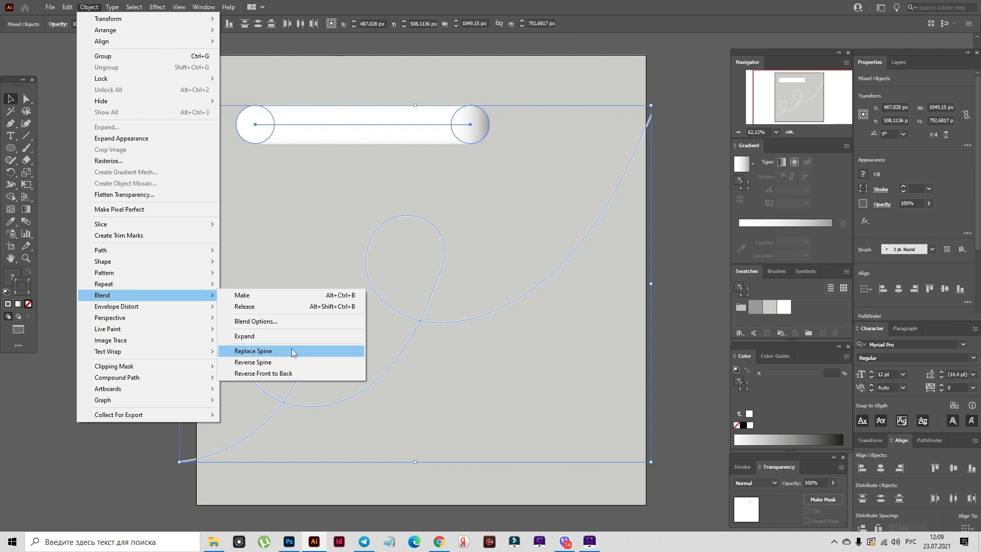
Replace the blend's spine with the looping paintbrush curve
{"action": "left_click", "coordinate": [253, 350]}
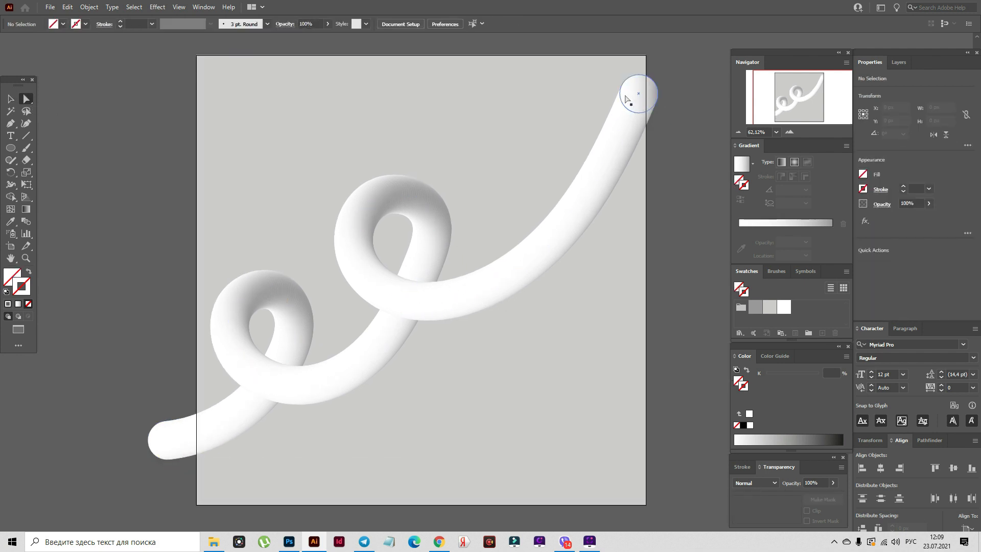
Select the tube's top-right end circle with Direct Selection
{"action": "left_click", "coordinate": [638, 94]}
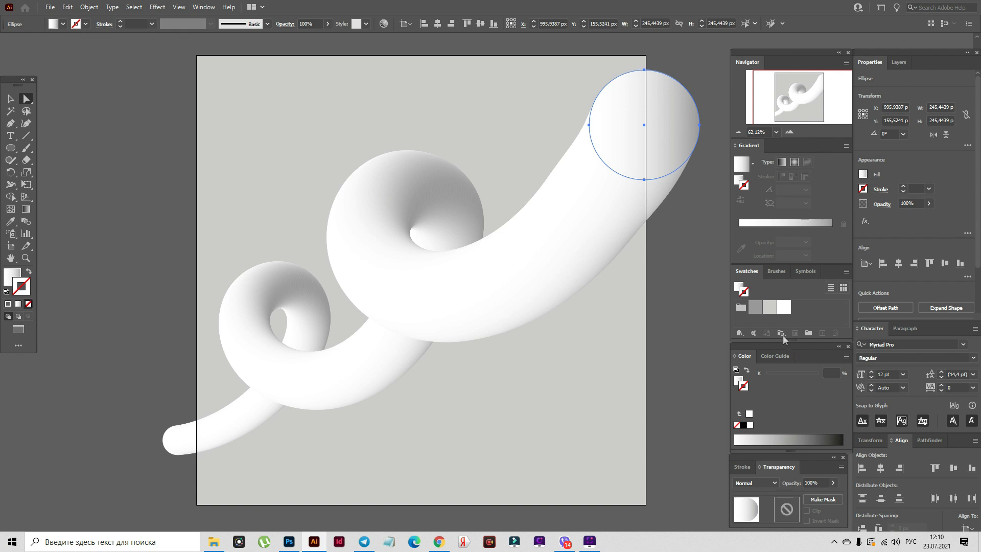
Load a swatch library and change the end circle's gradient stops to yellow and purple
{"action": "left_click", "coordinate": [842, 288]}
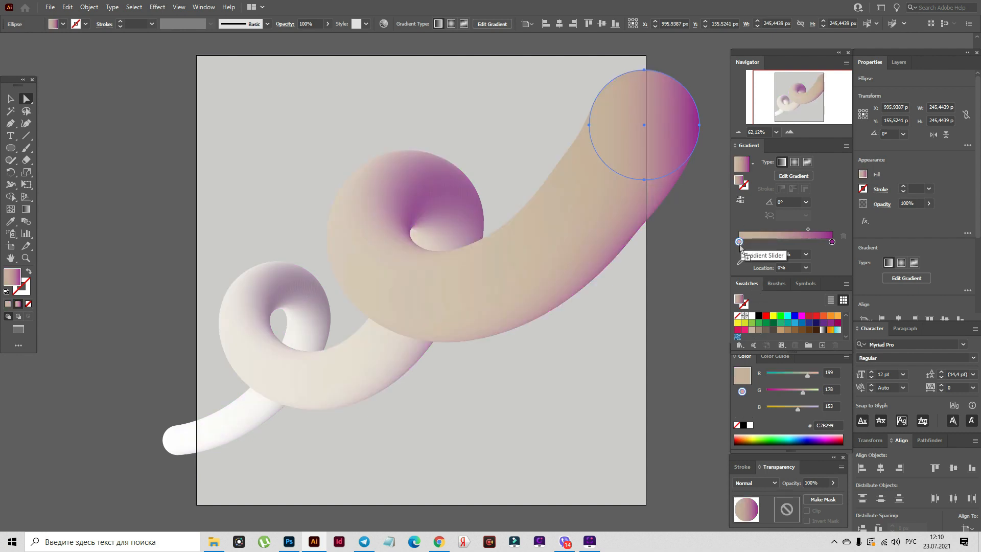
{"action": "left_click", "coordinate": [738, 242]}
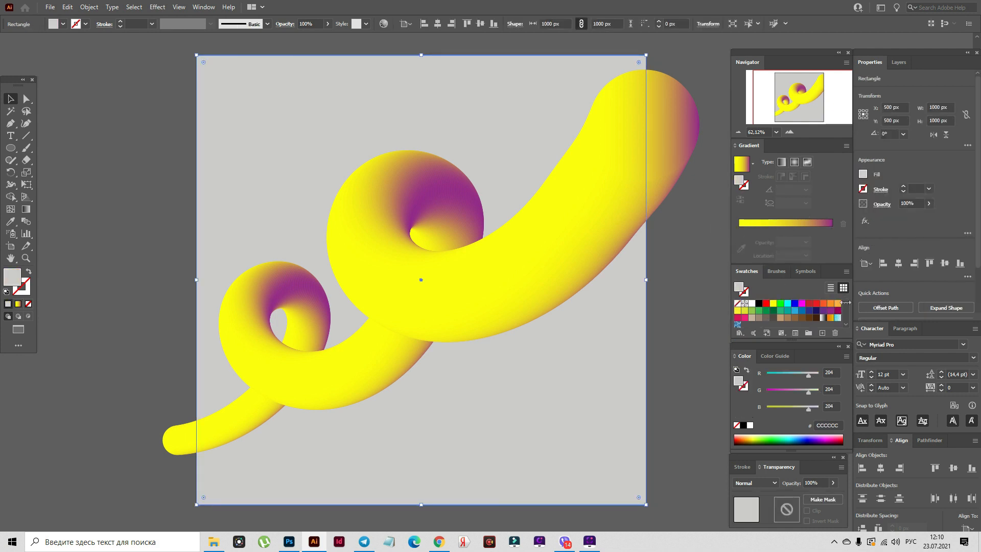
Try yellow, olive, taupe, teal, blue and green fills on the background square
{"action": "left_click", "coordinate": [738, 311]}
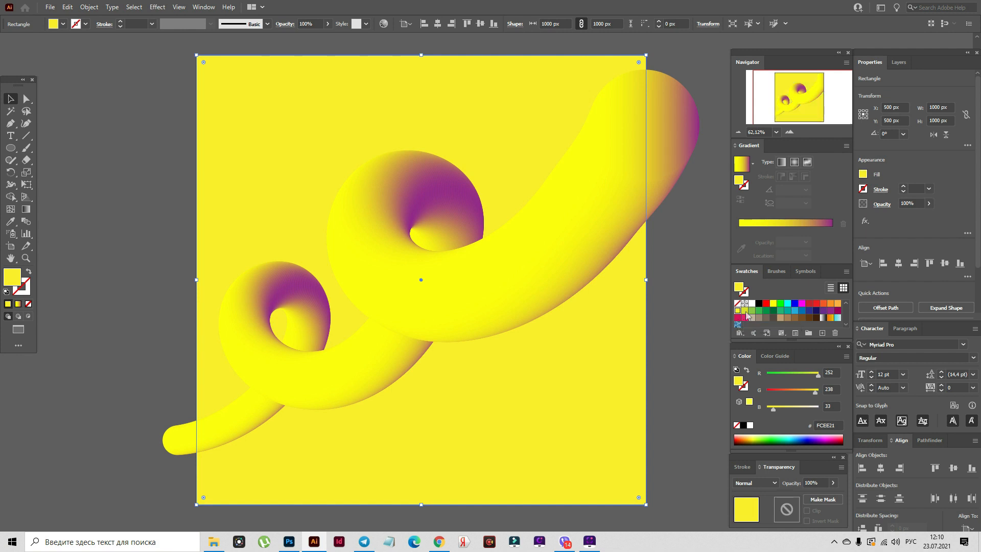
{"action": "left_click", "coordinate": [741, 311]}
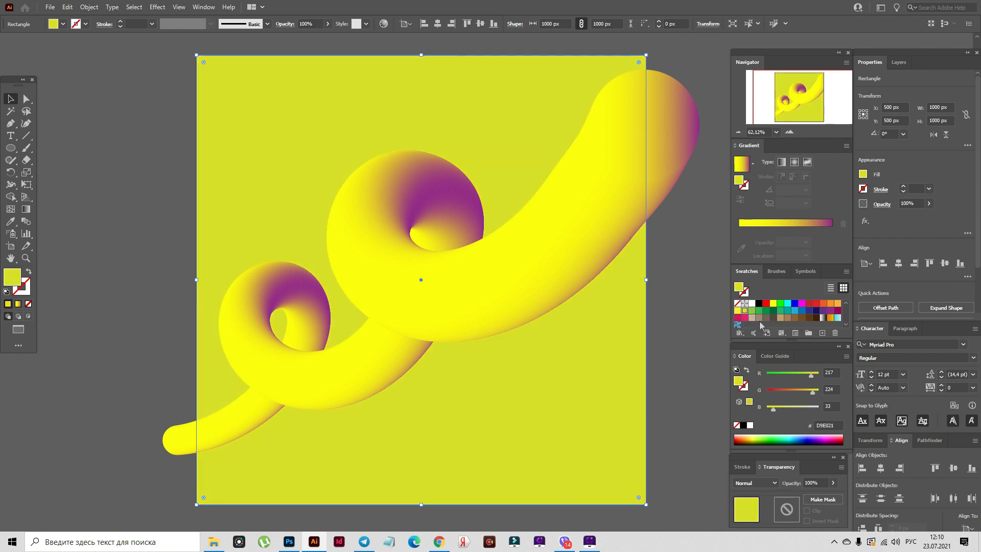
{"action": "left_click", "coordinate": [757, 318]}
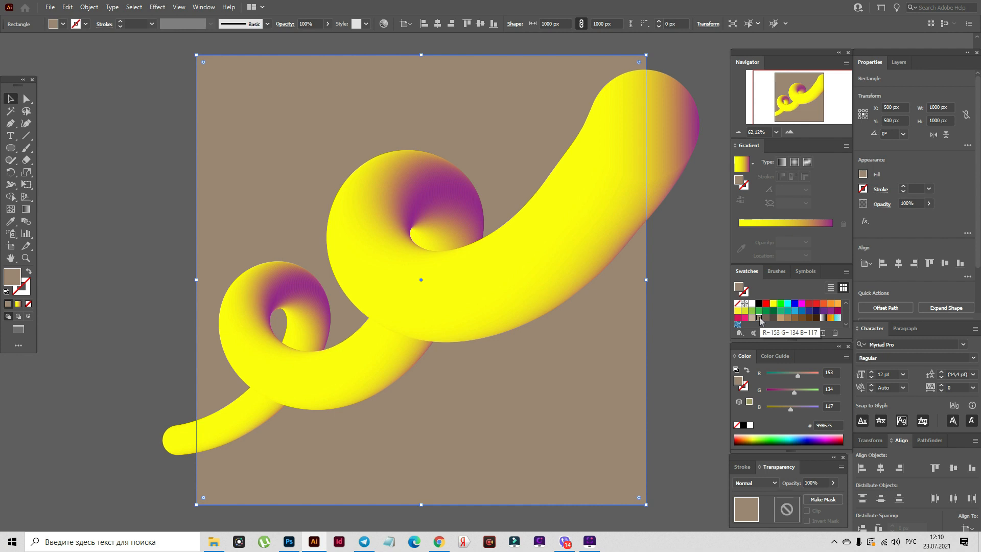
{"action": "left_click", "coordinate": [787, 311]}
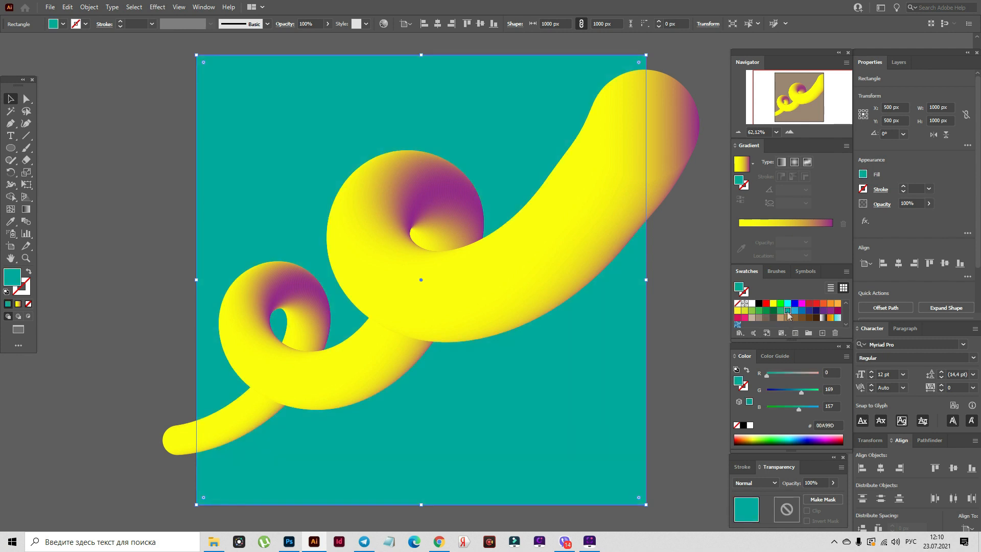
{"action": "left_click", "coordinate": [794, 311]}
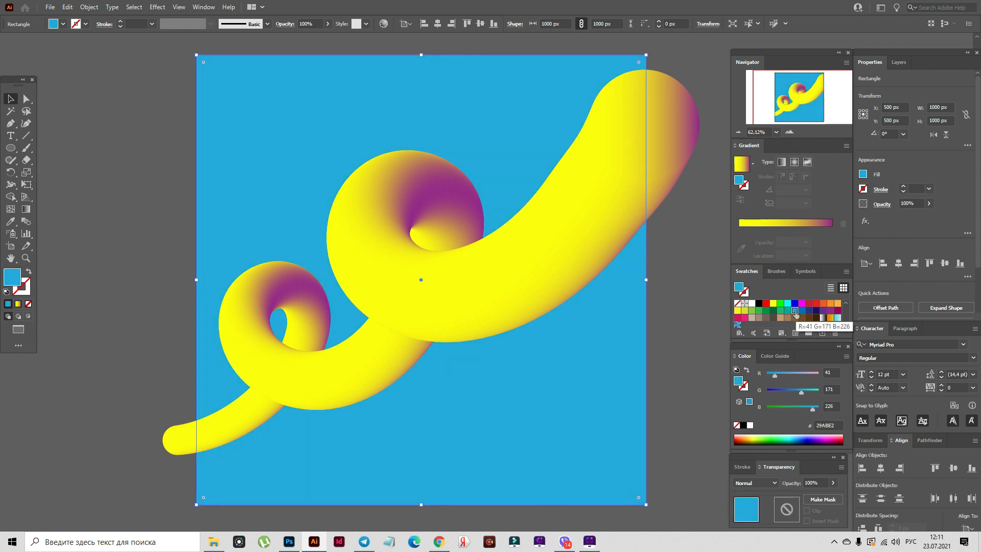
{"action": "left_click", "coordinate": [752, 311]}
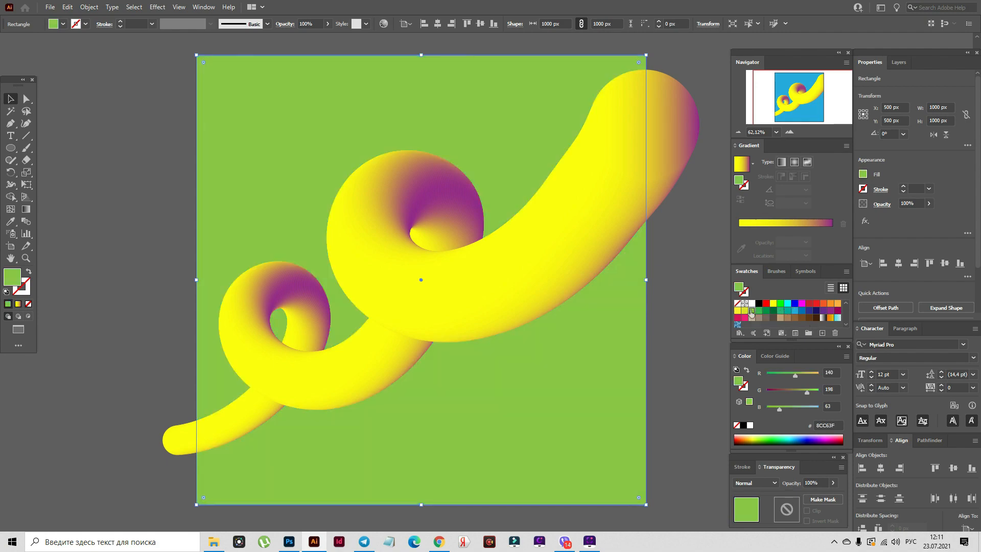
{"action": "left_click", "coordinate": [631, 362]}
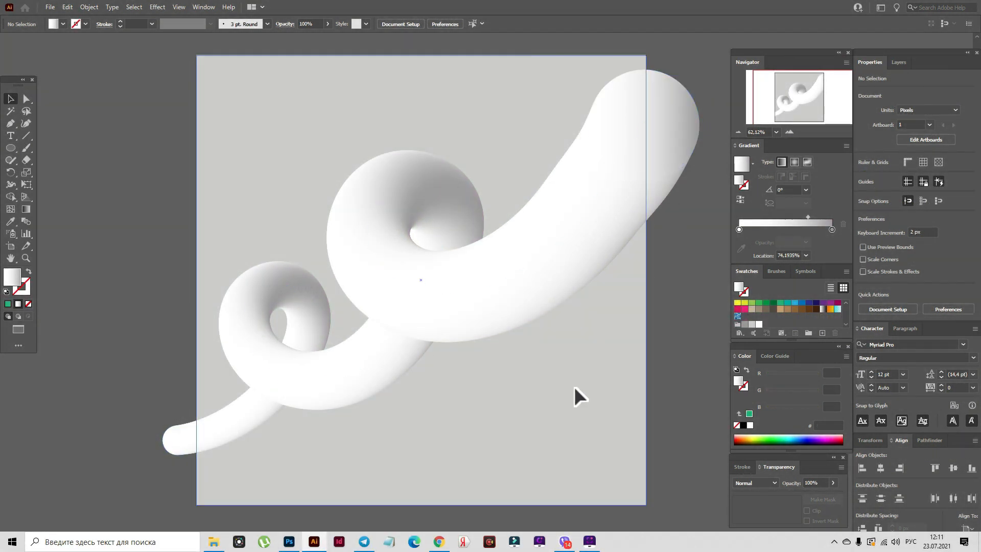
Paste a copy of the background square in front with Ctrl+F
{"action": "key", "text": "ctrl+f"}
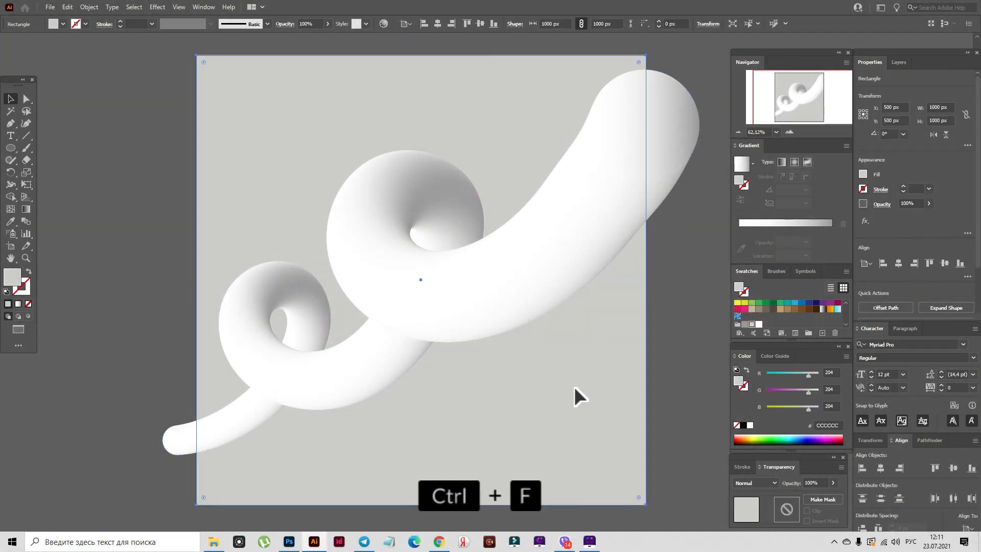